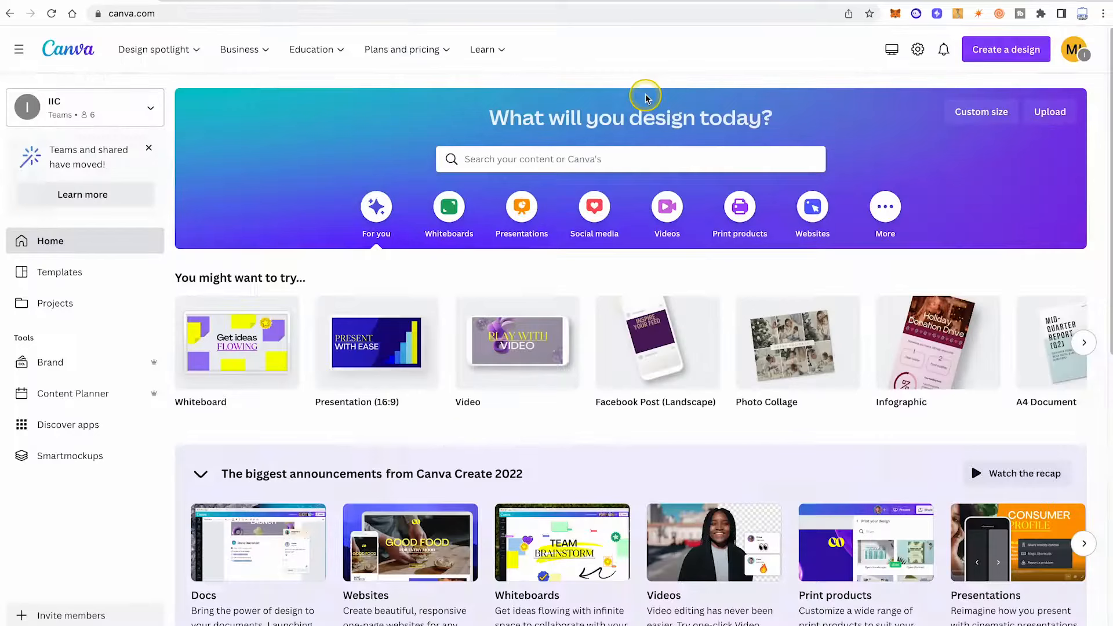
{"action": "mouse_move", "coordinate": [646, 206]}
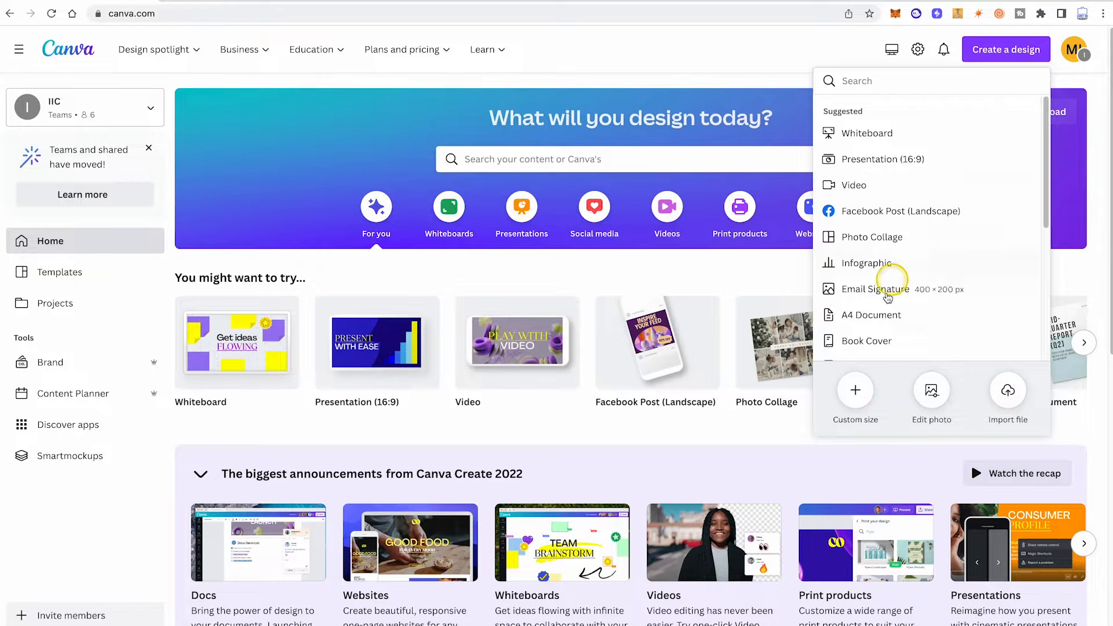
Start a custom-size design with inches as the unit for the 2 × 2 dimensions.
{"action": "left_click", "coordinate": [855, 395]}
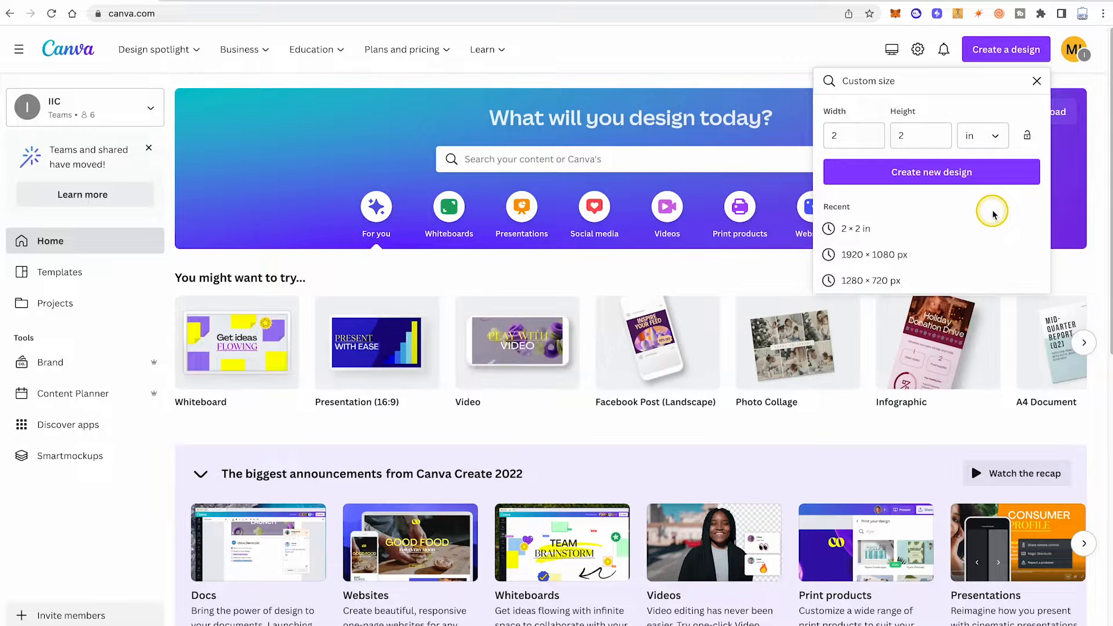
{"action": "left_click", "coordinate": [982, 136]}
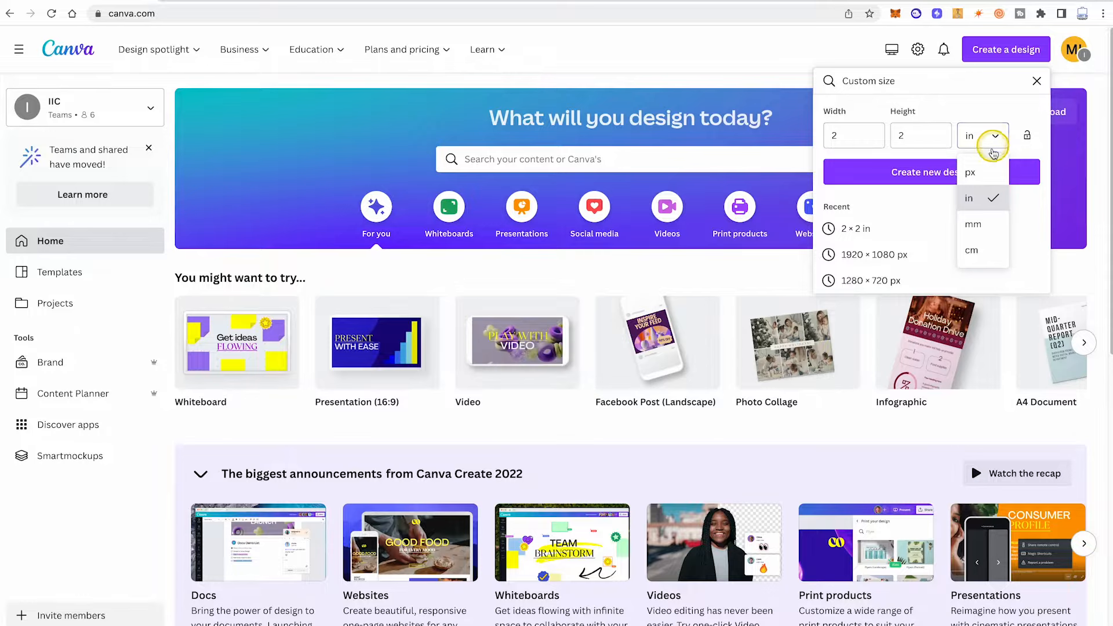
{"action": "left_click", "coordinate": [973, 224]}
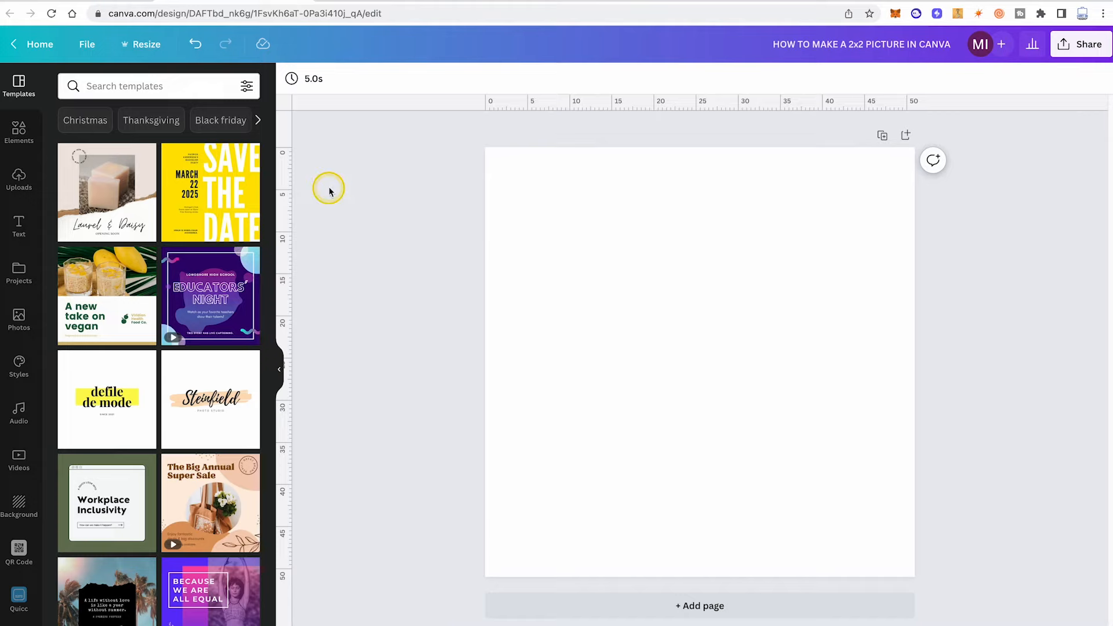
Show the Uploads panel with the previously uploaded images.
{"action": "left_click", "coordinate": [18, 181]}
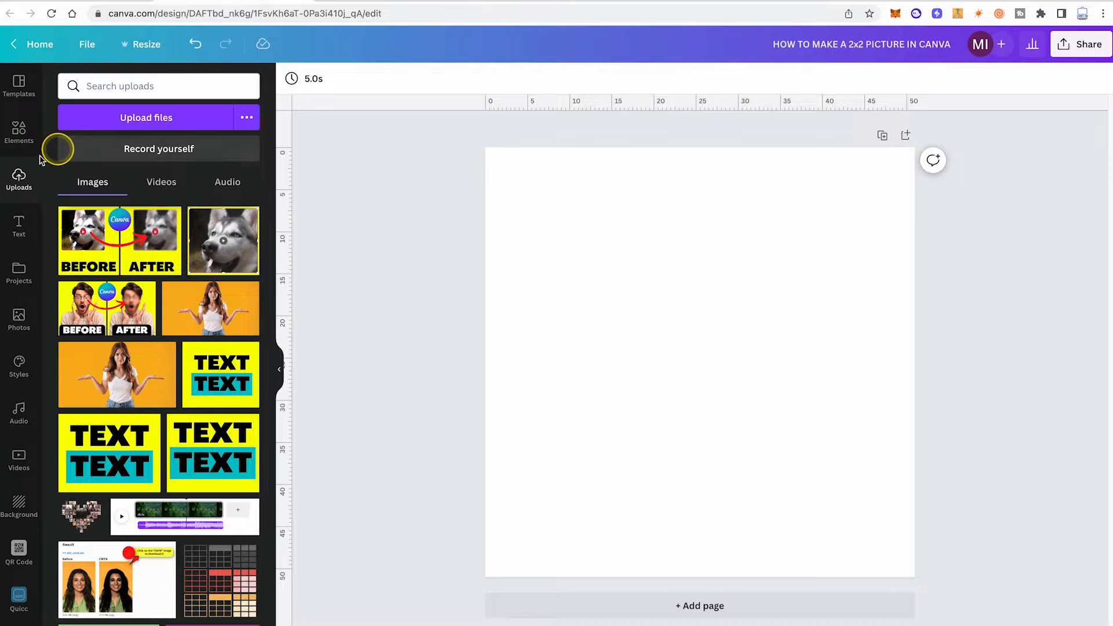
Select the blank 2 × 2 inch page to receive the portrait.
{"action": "left_click", "coordinate": [507, 229]}
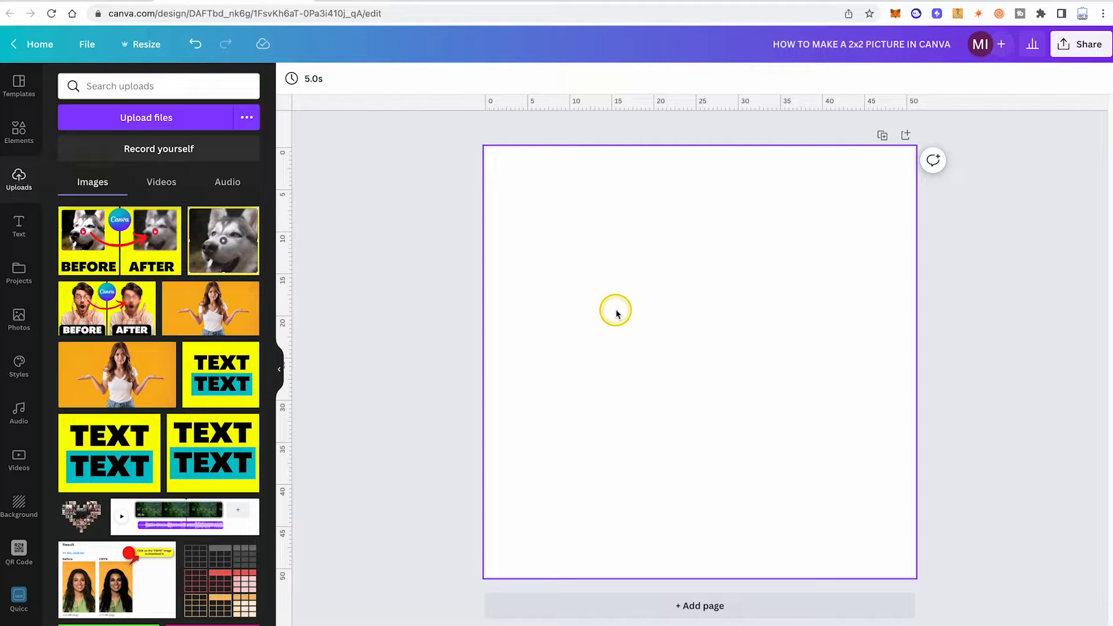
{"action": "mouse_move", "coordinate": [698, 356]}
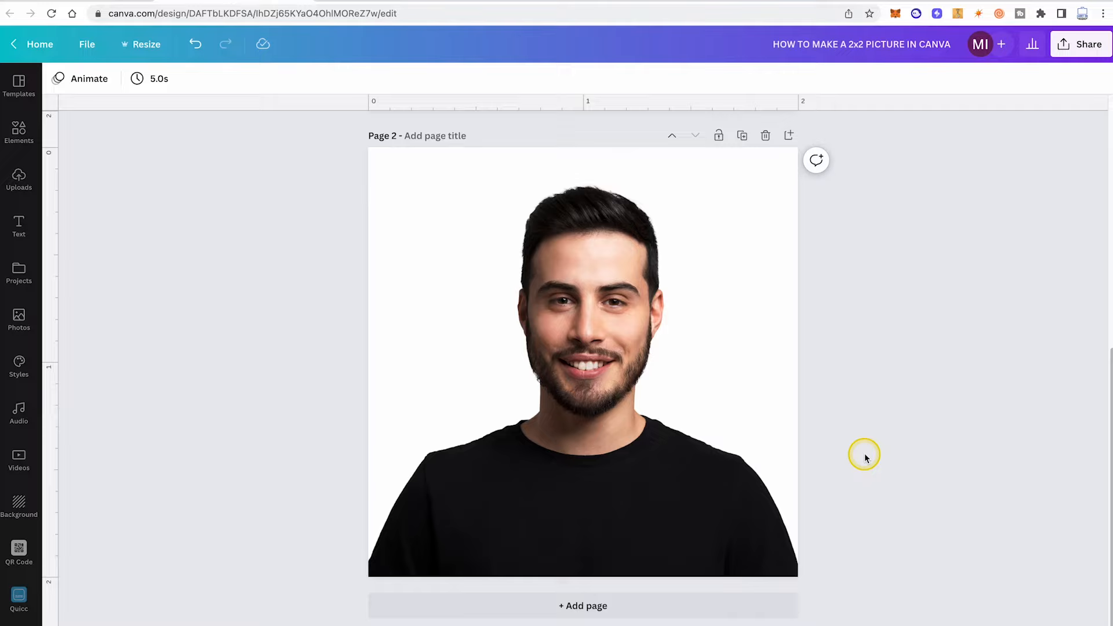
{"action": "left_click", "coordinate": [582, 362]}
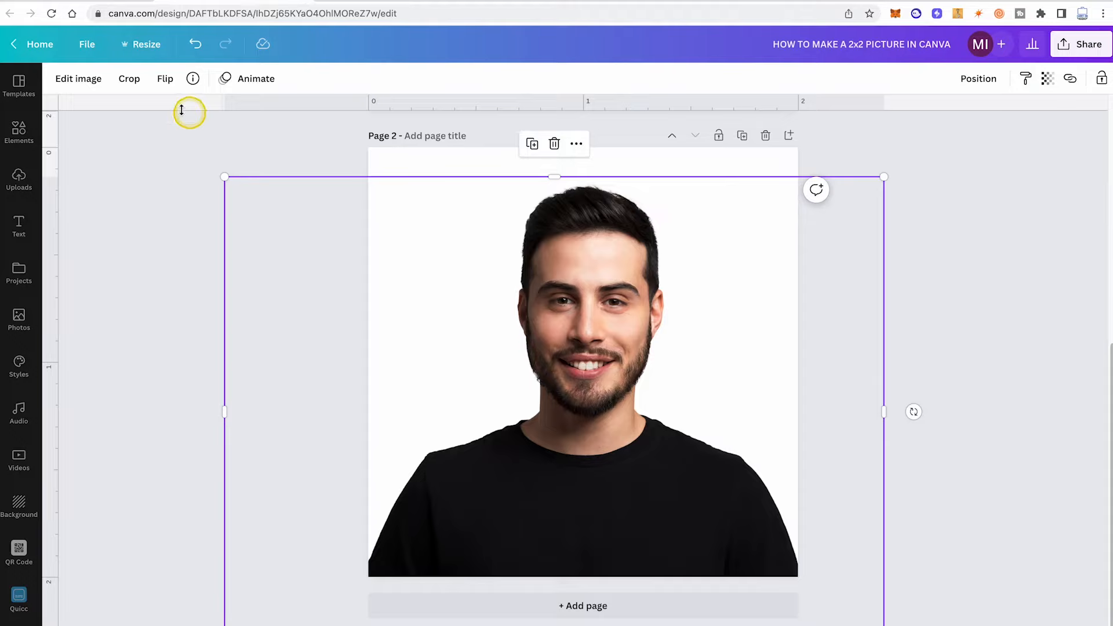
{"action": "left_click", "coordinate": [78, 79]}
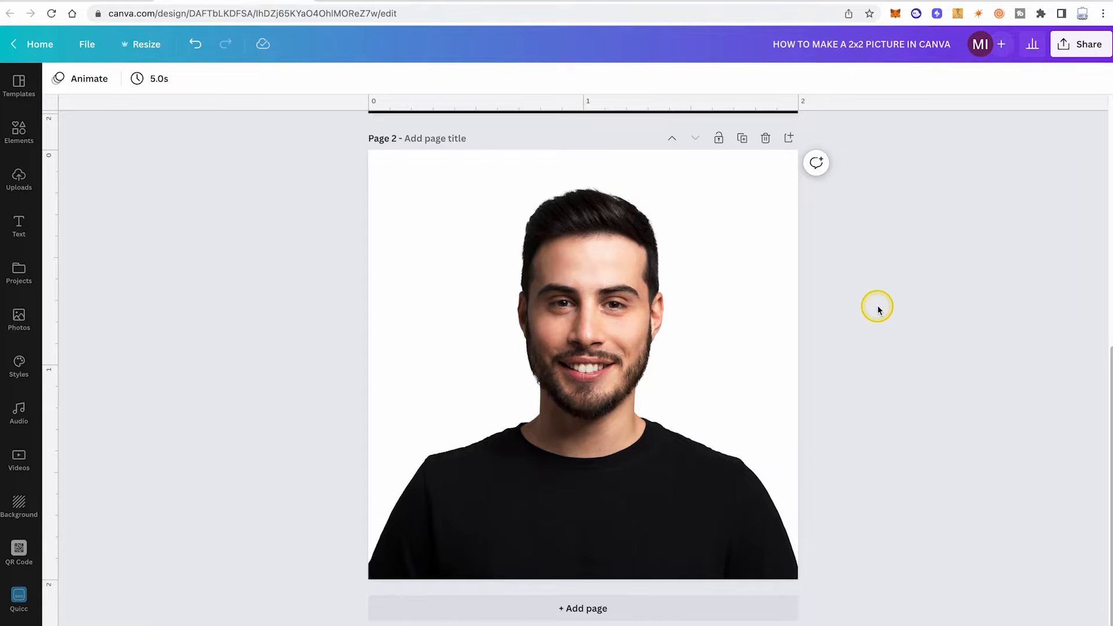
Reach the download settings via Share and set the file type to PNG.
{"action": "left_click", "coordinate": [1079, 44]}
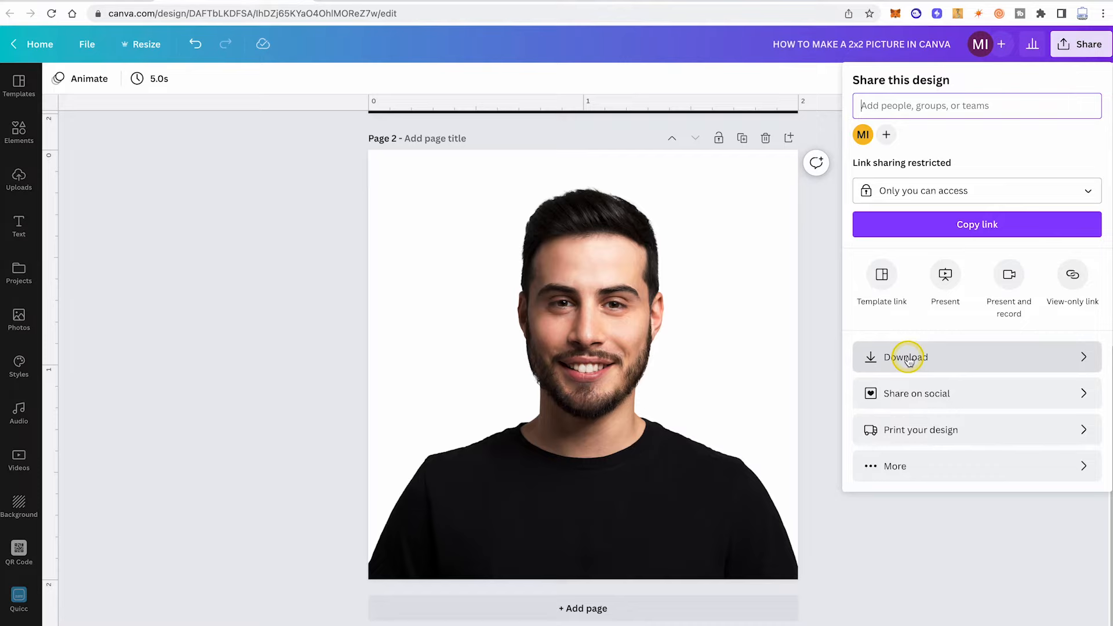
{"action": "left_click", "coordinate": [905, 357]}
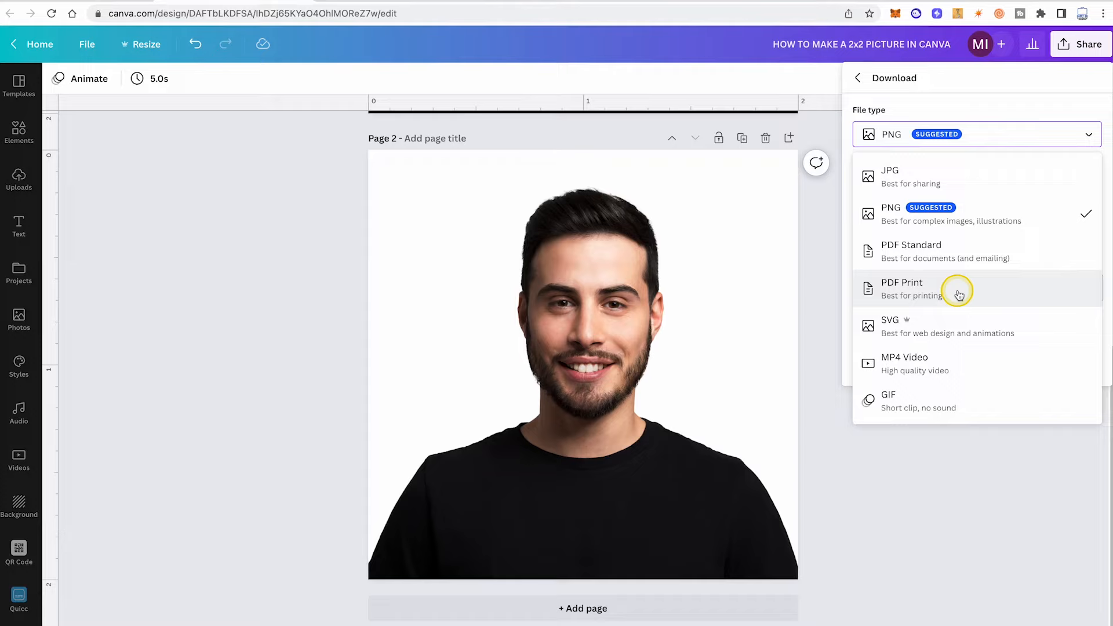
{"action": "mouse_move", "coordinate": [980, 293]}
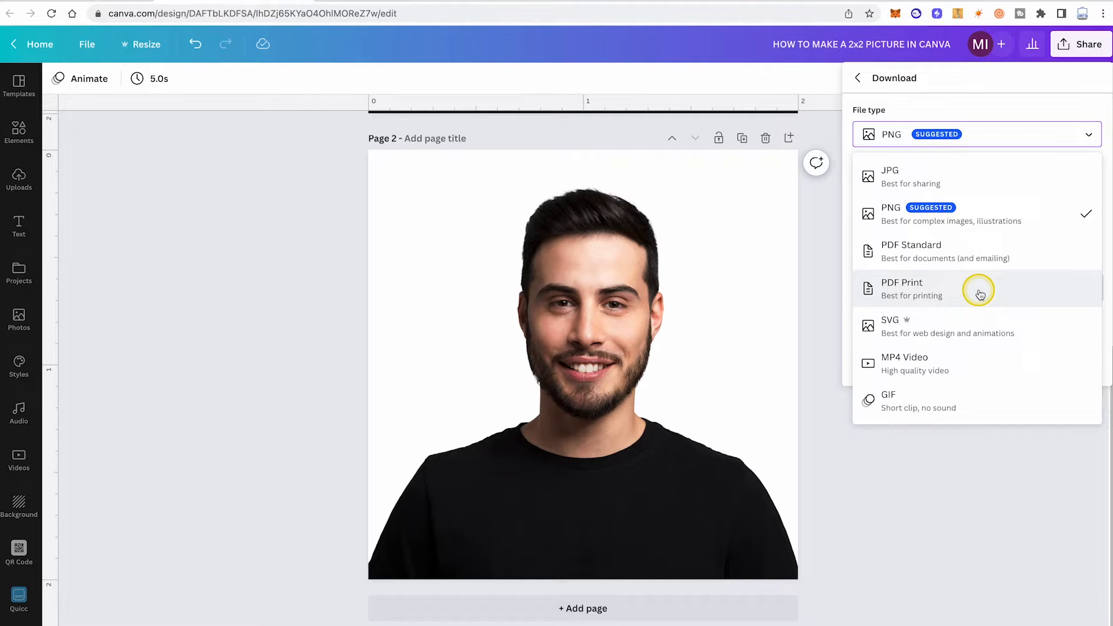
{"action": "left_click", "coordinate": [891, 133]}
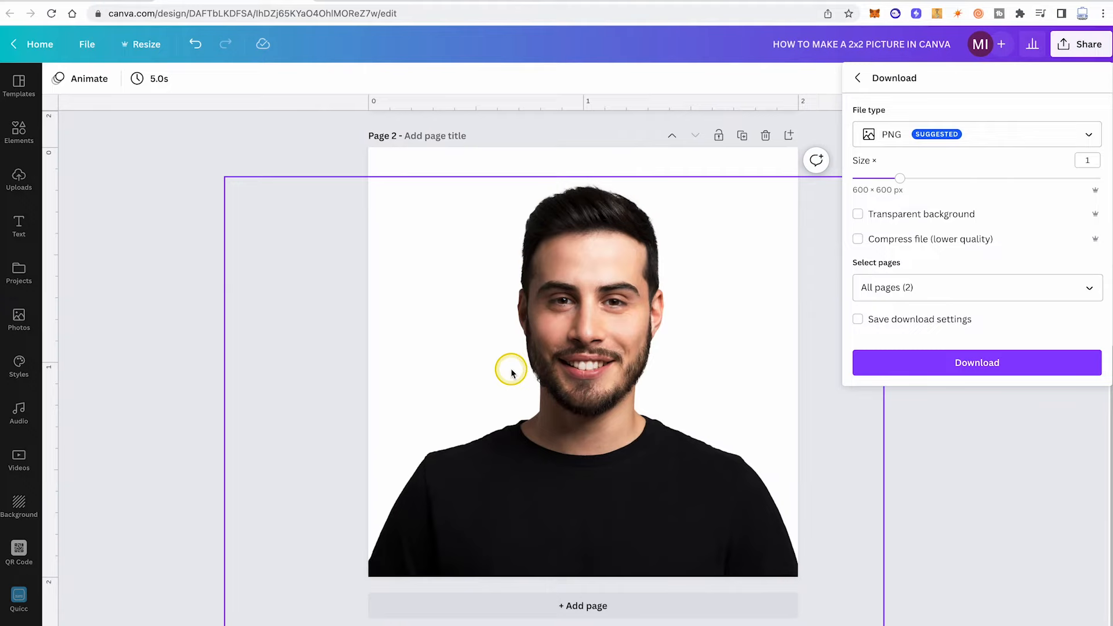
Clear All pages and include only Page 2 in the PNG download.
{"action": "left_click", "coordinate": [977, 287]}
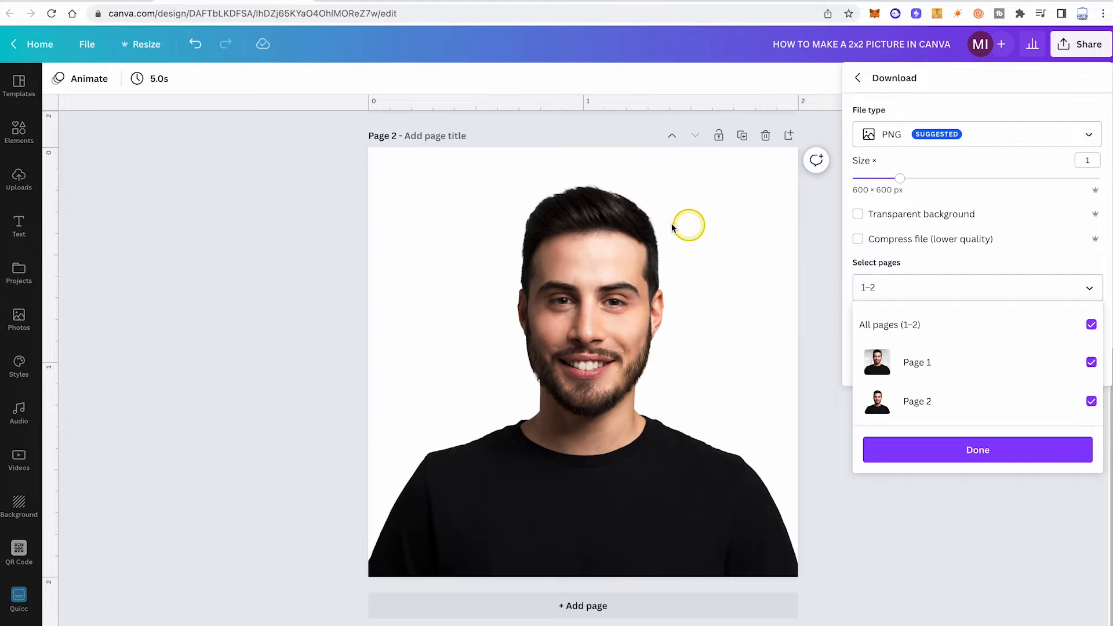
{"action": "left_click", "coordinate": [1091, 402]}
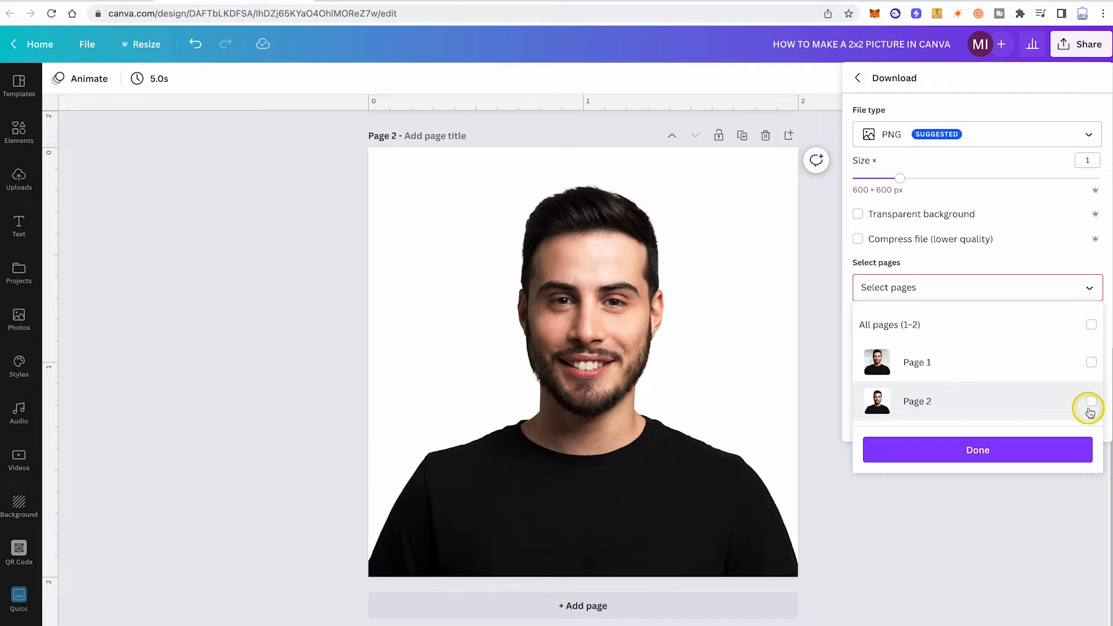
{"action": "left_click", "coordinate": [1091, 401]}
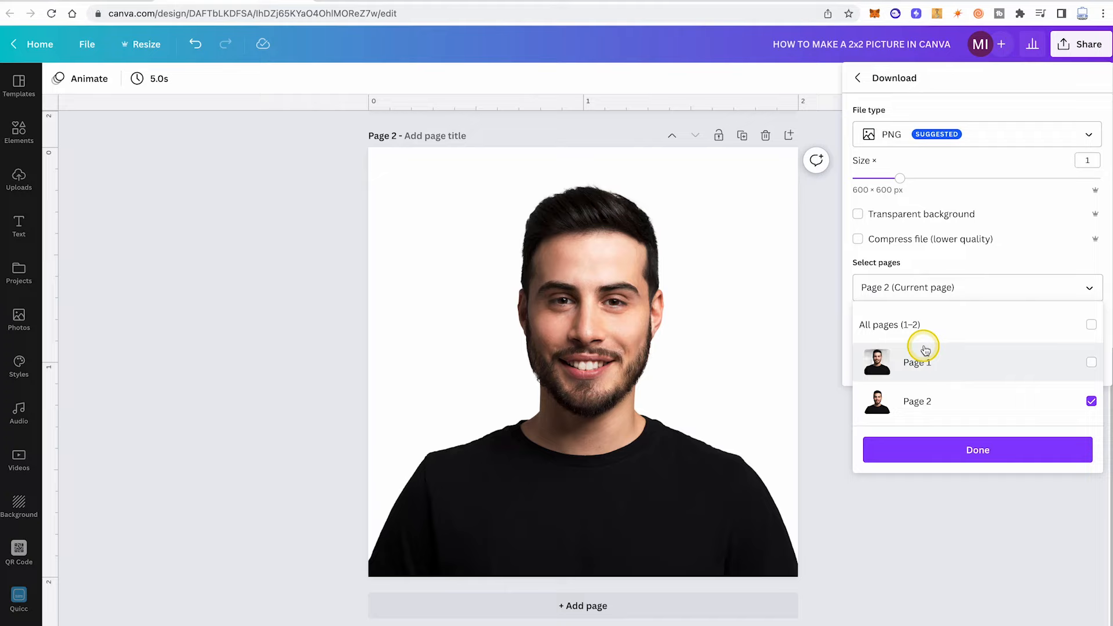